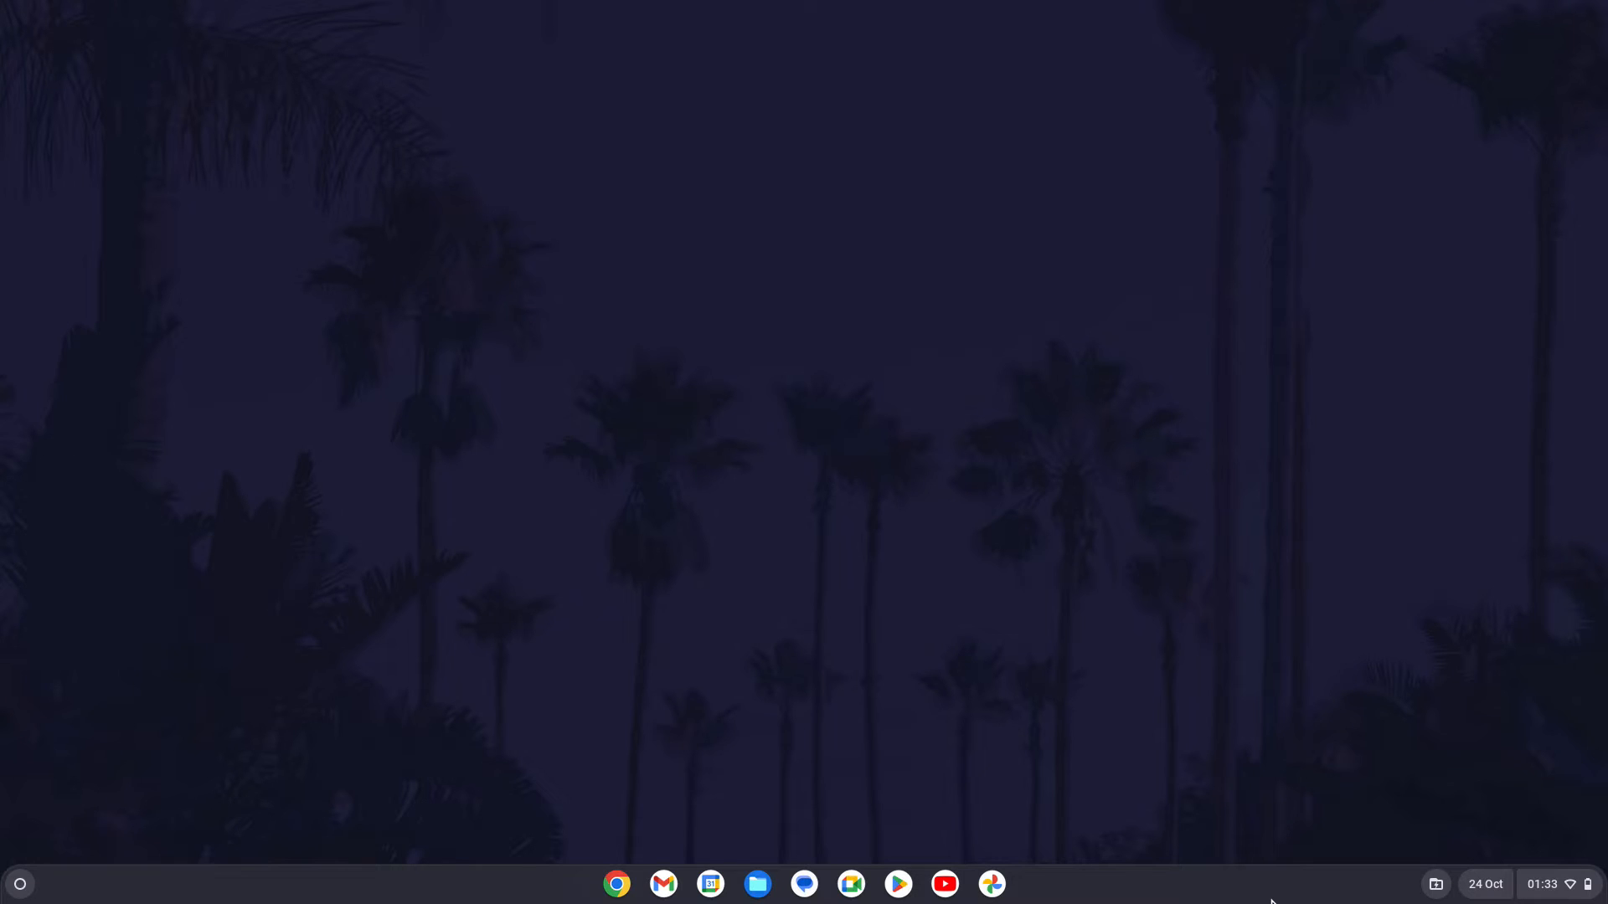
Step: Bring up the system status panel from the shelf after peeking at the app launcher
left_click(20, 885)
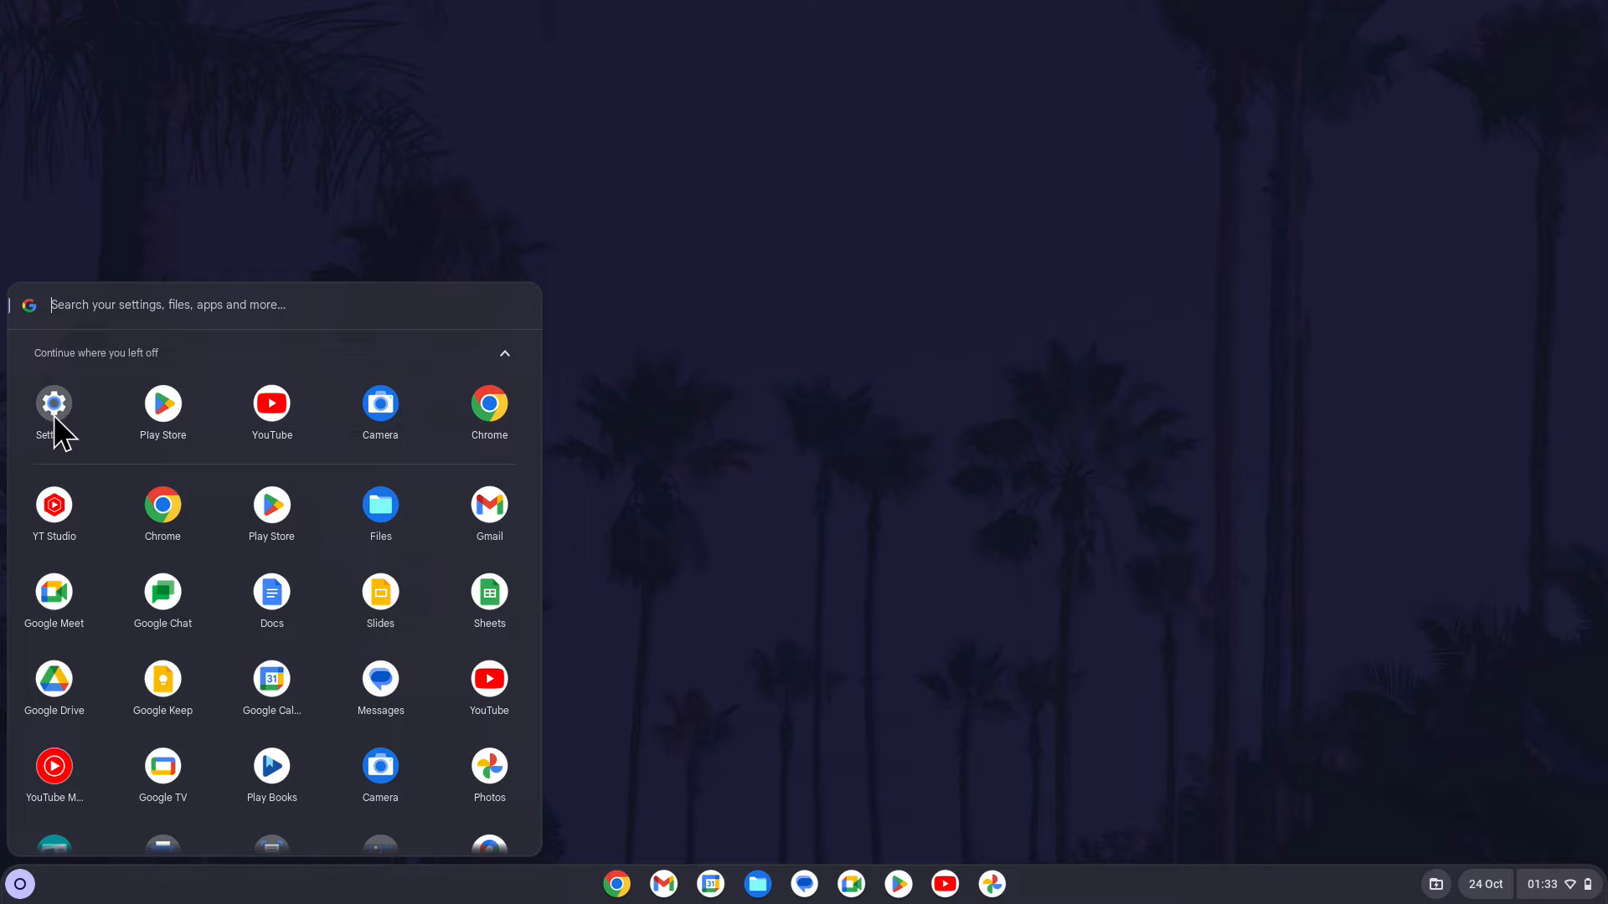
mouse_move(1554, 884)
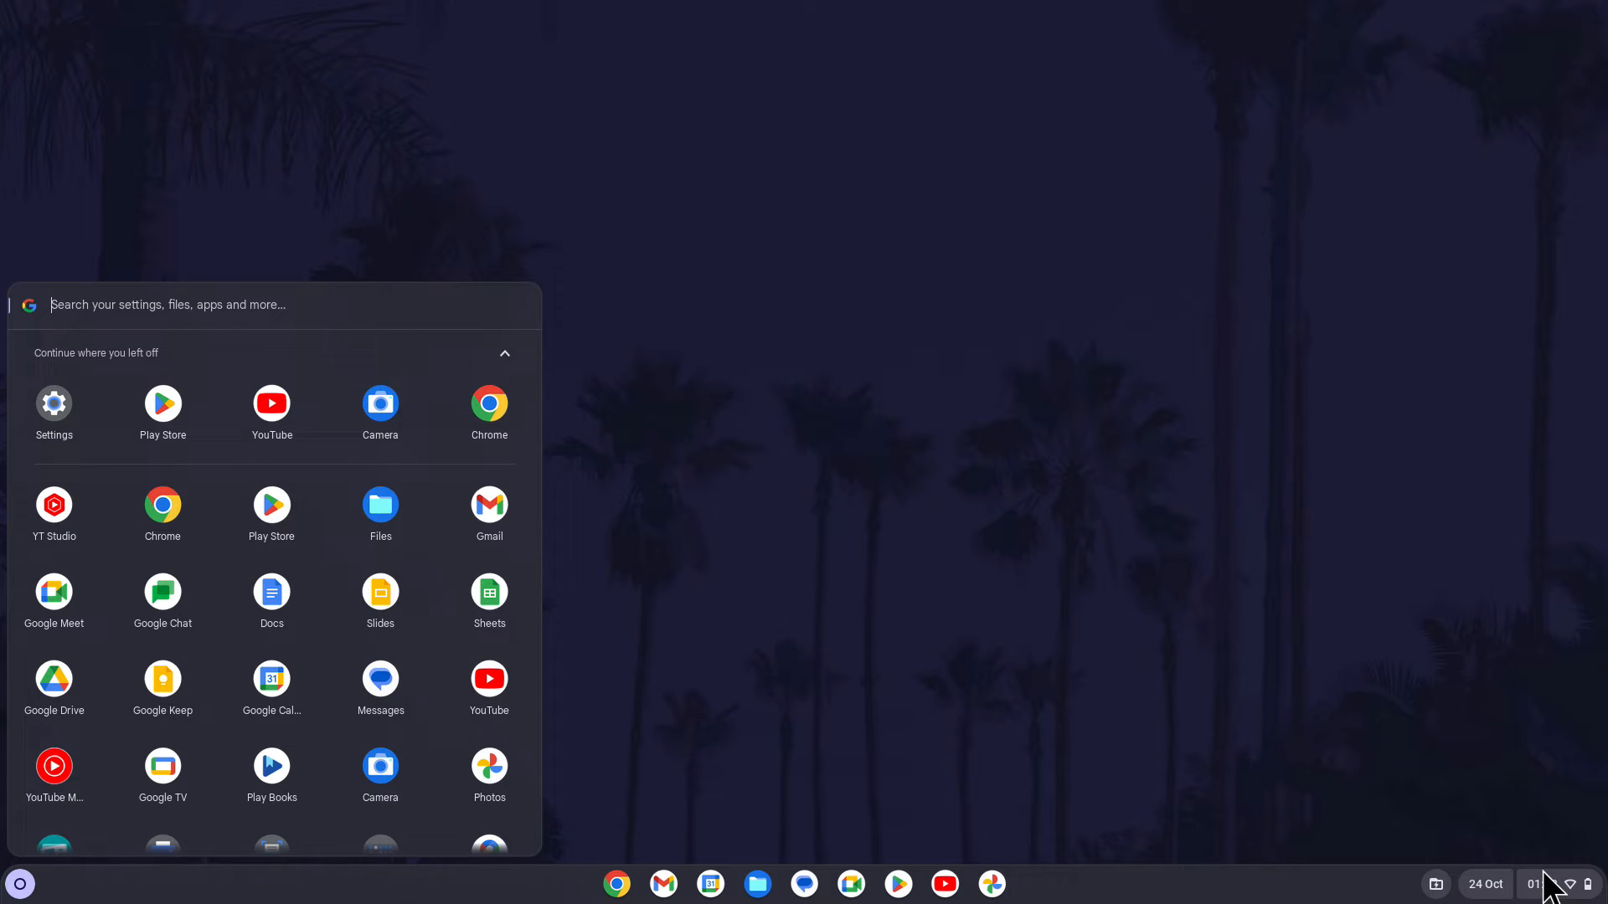
left_click(1548, 885)
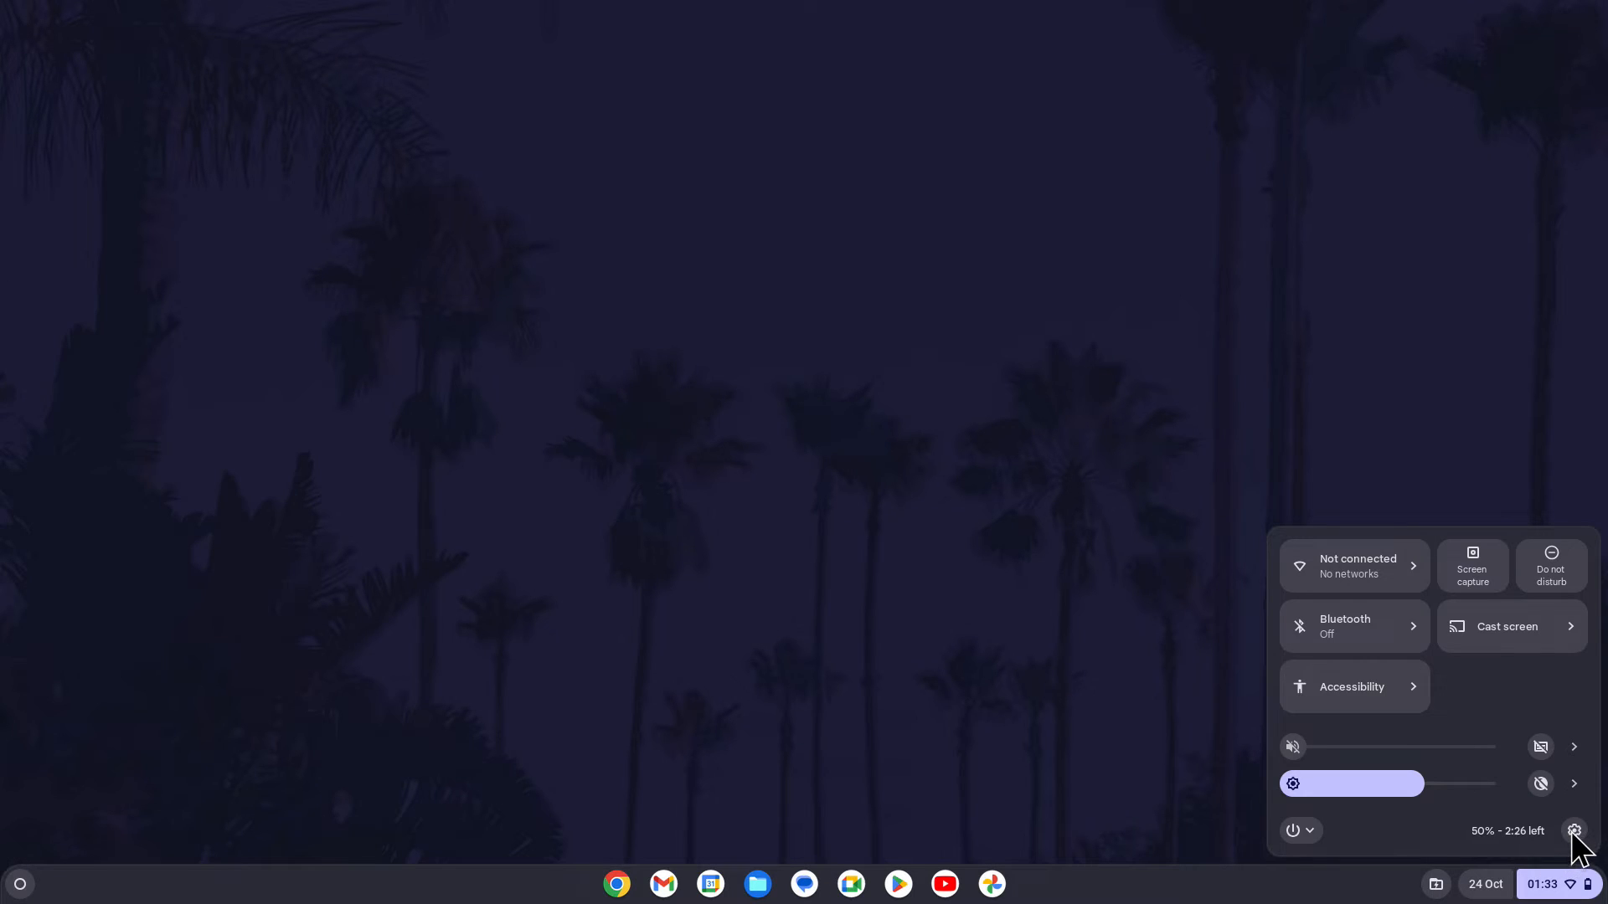
Step: Reach the Date and time page under Advanced in Settings
left_click(1574, 830)
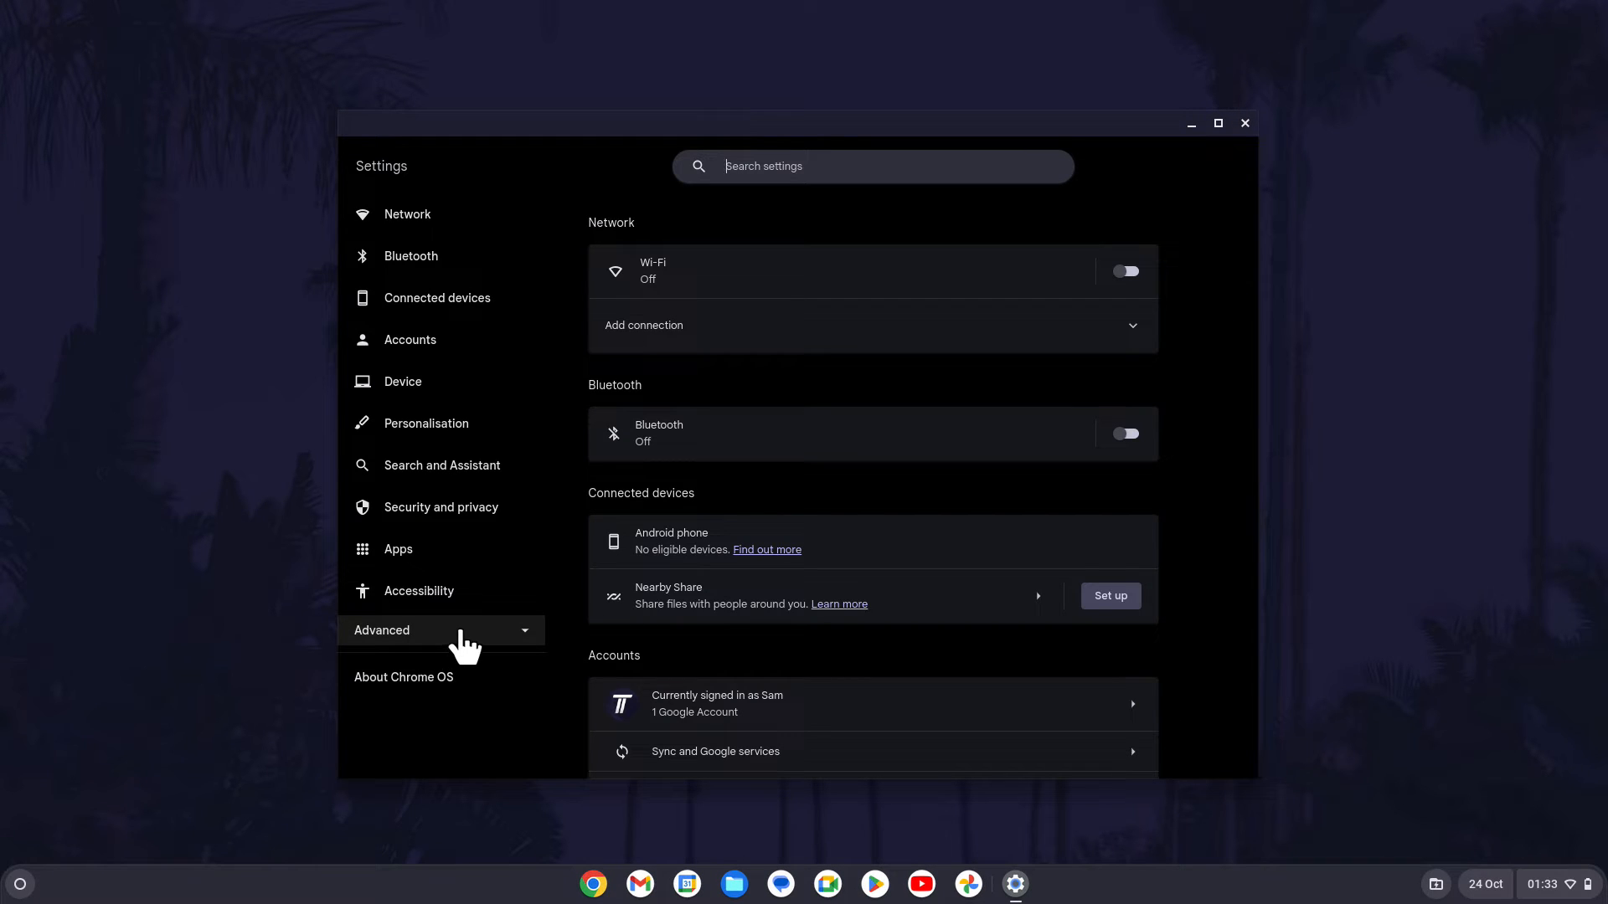
left_click(441, 629)
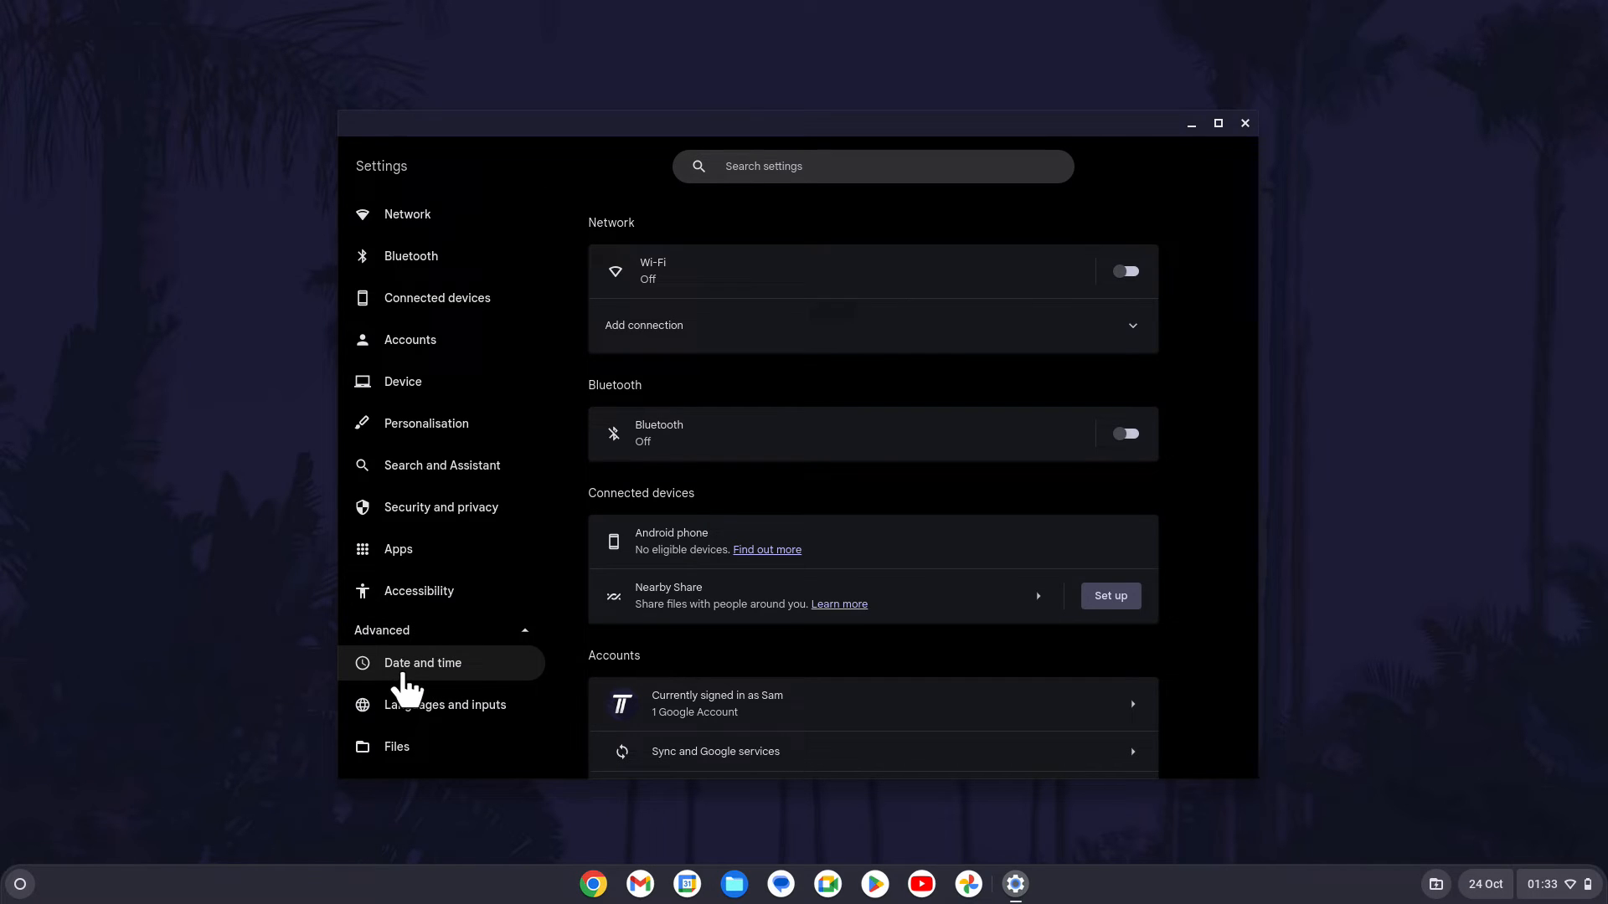
left_click(422, 663)
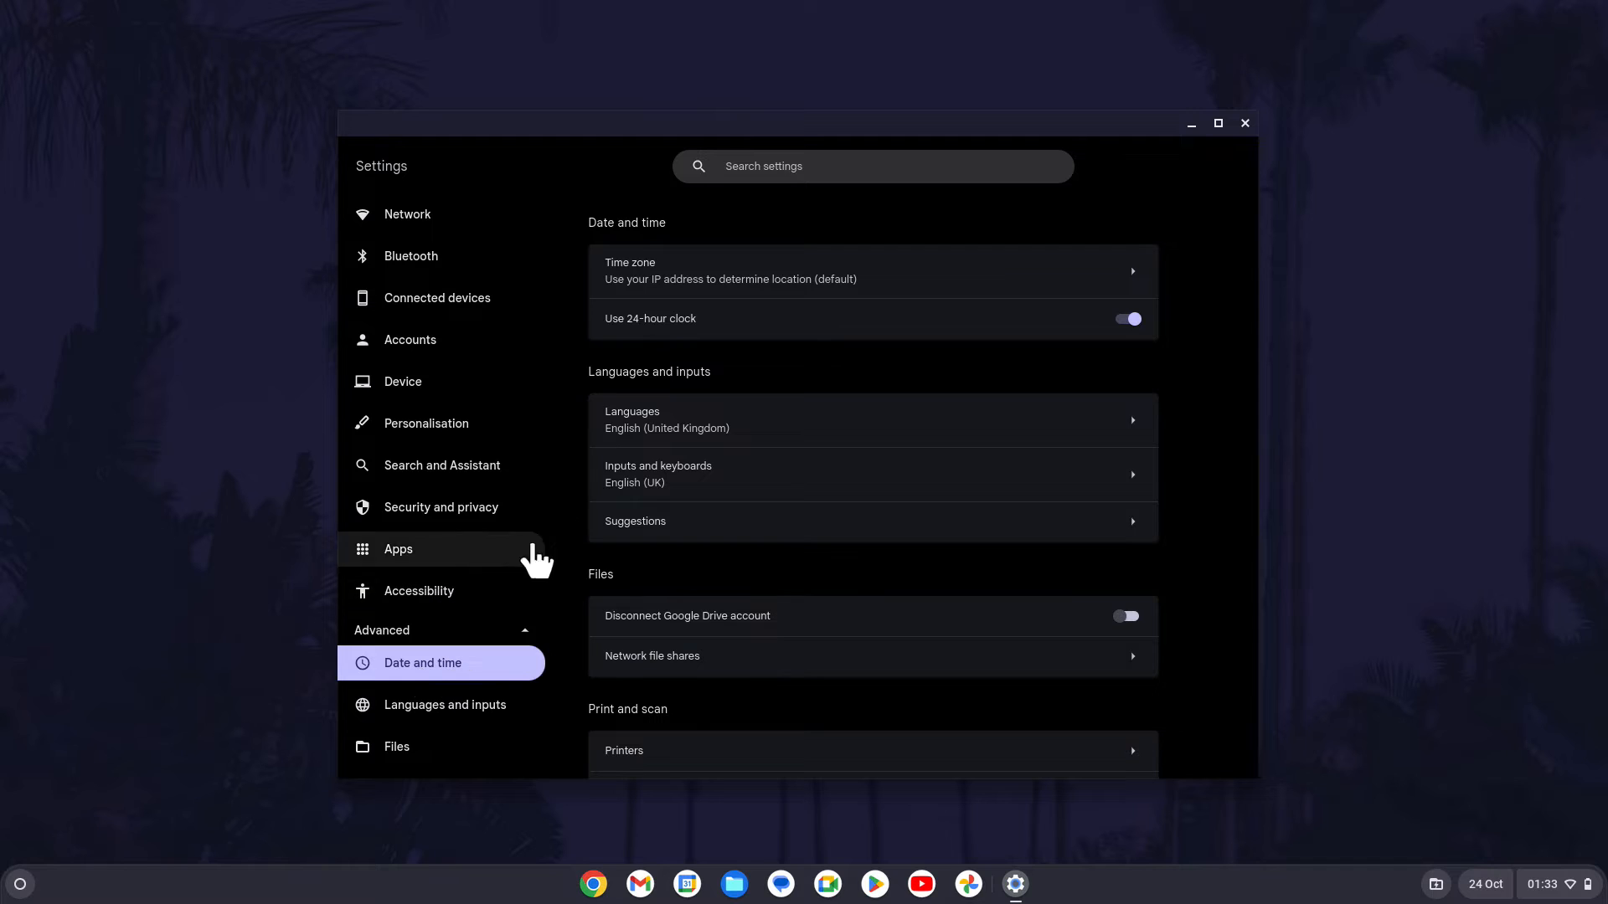
mouse_move(637, 334)
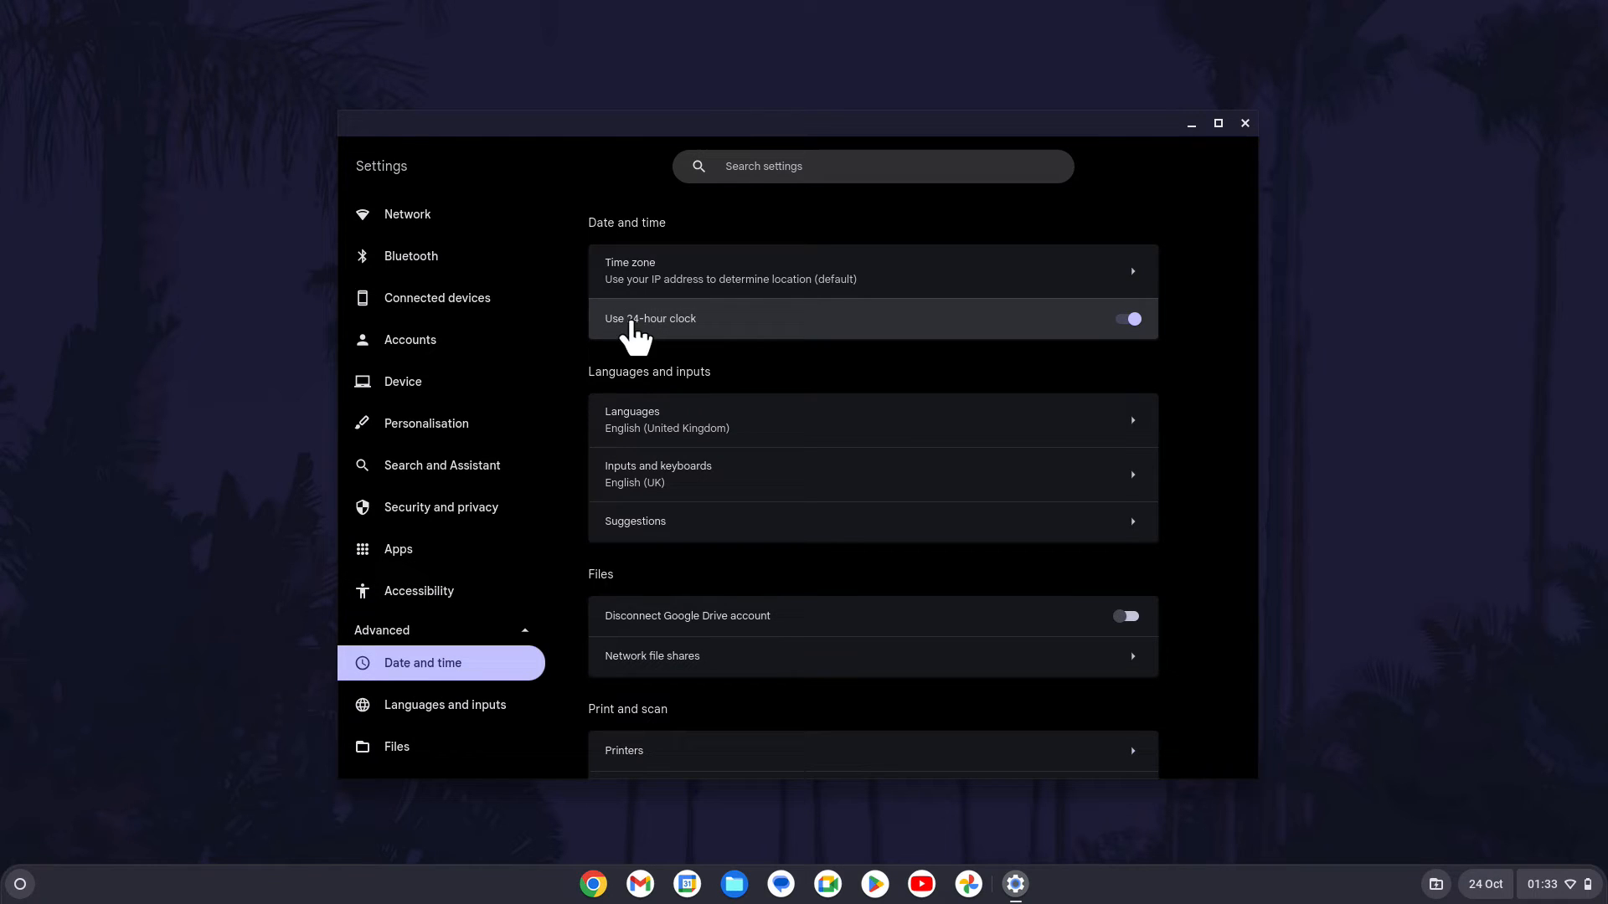
mouse_move(1045, 325)
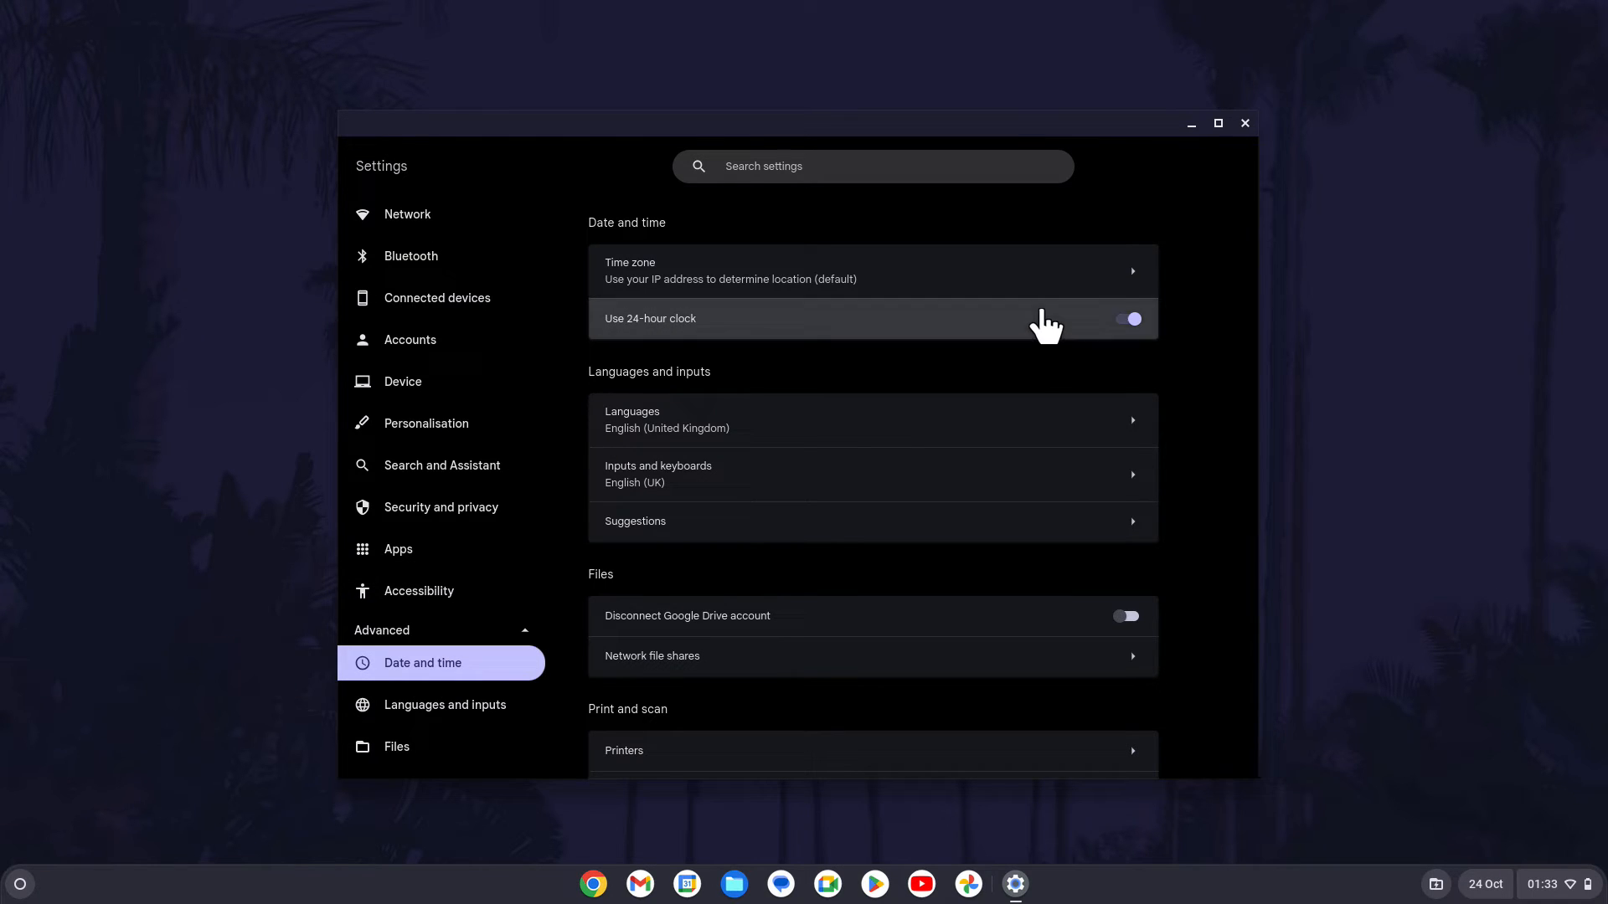
Step: Toggle 'Use 24-hour clock' off and back on so the shelf clock reads 01:33
left_click(1126, 319)
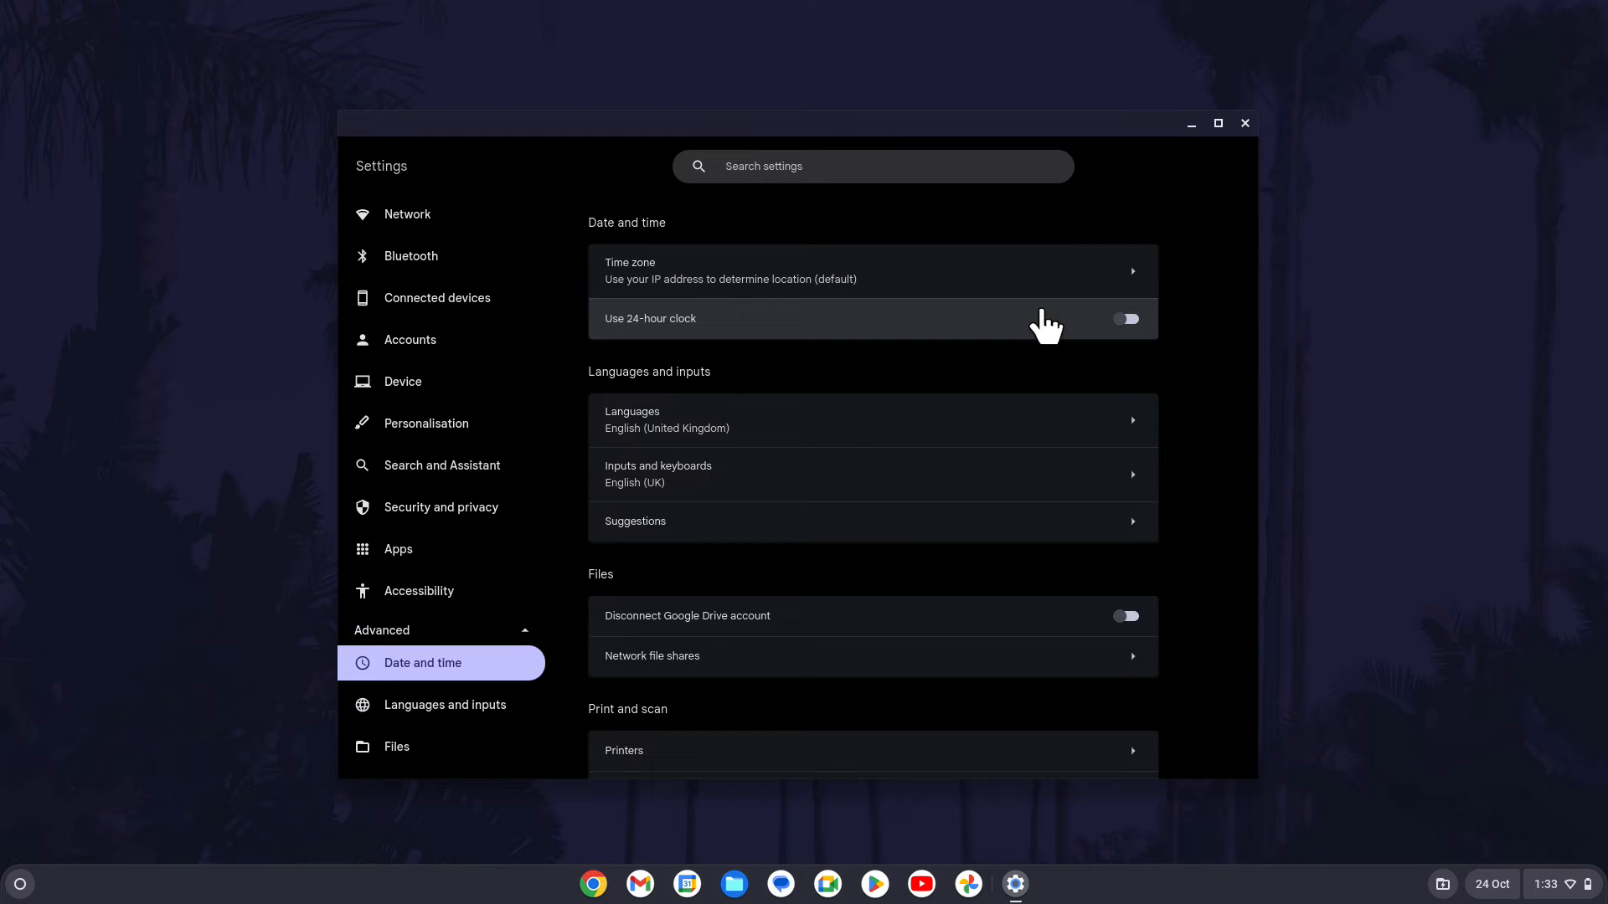
left_click(1125, 318)
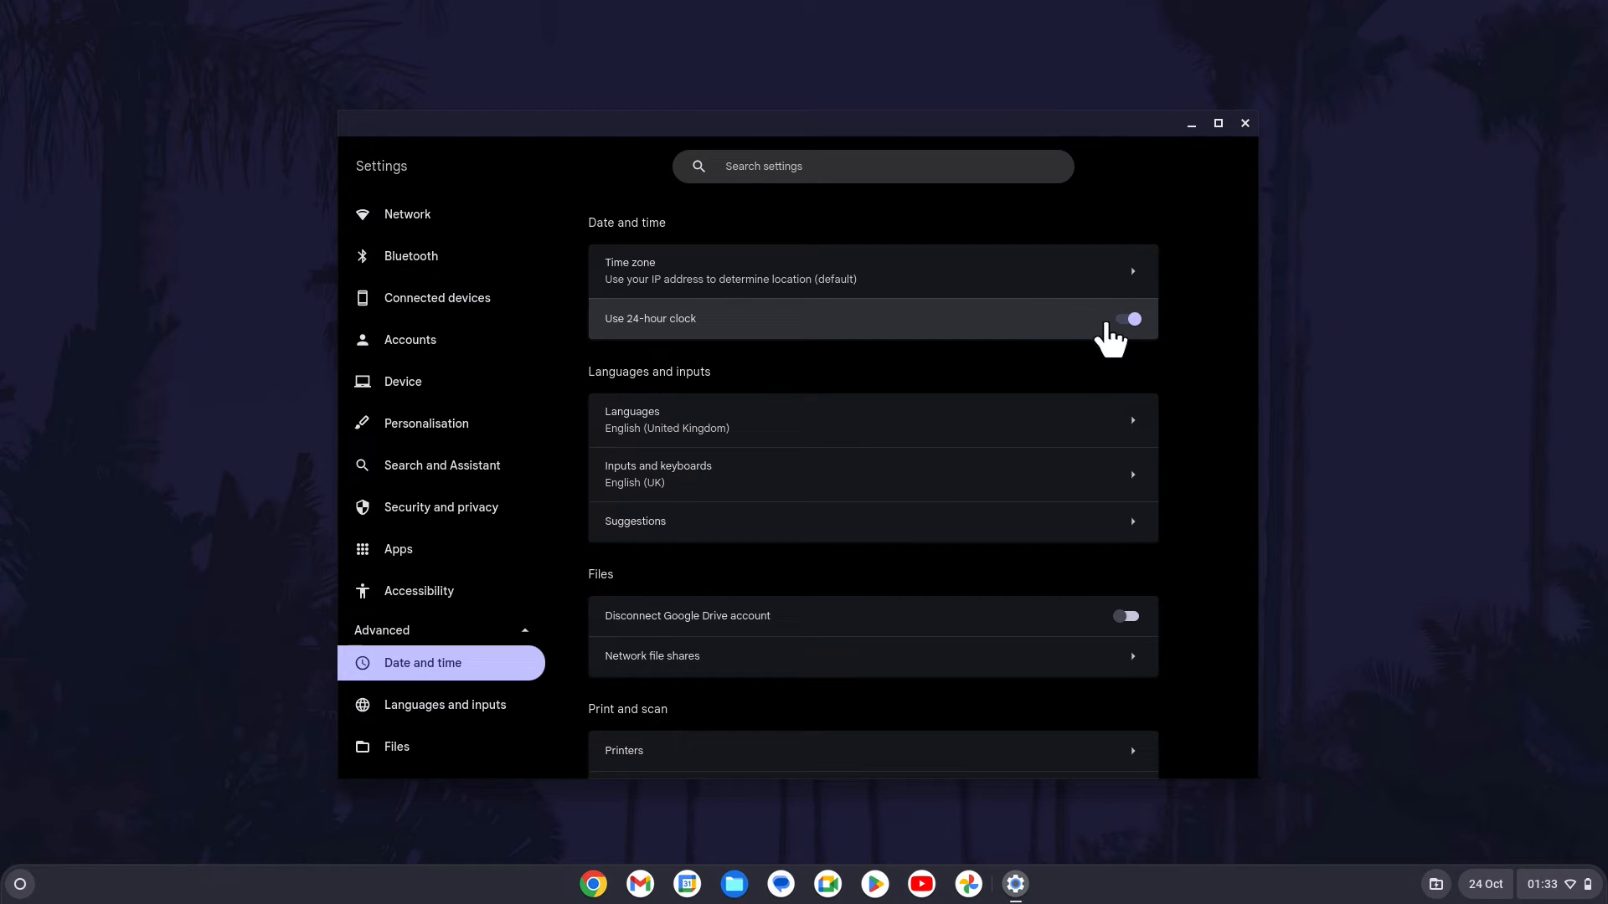
left_click(1127, 318)
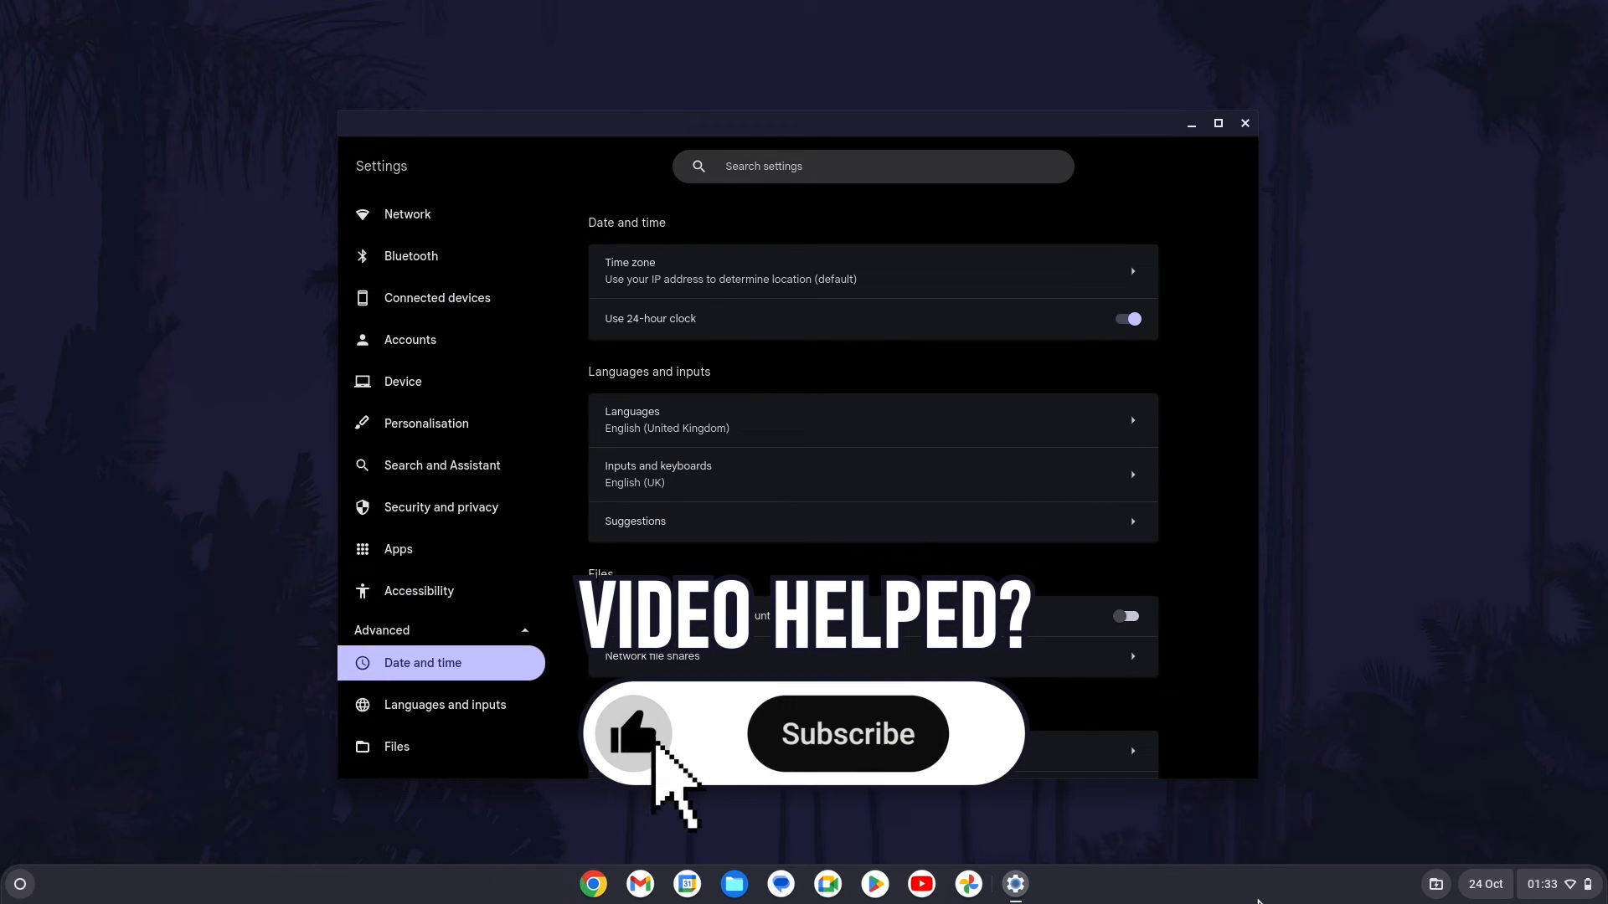
left_click(846, 733)
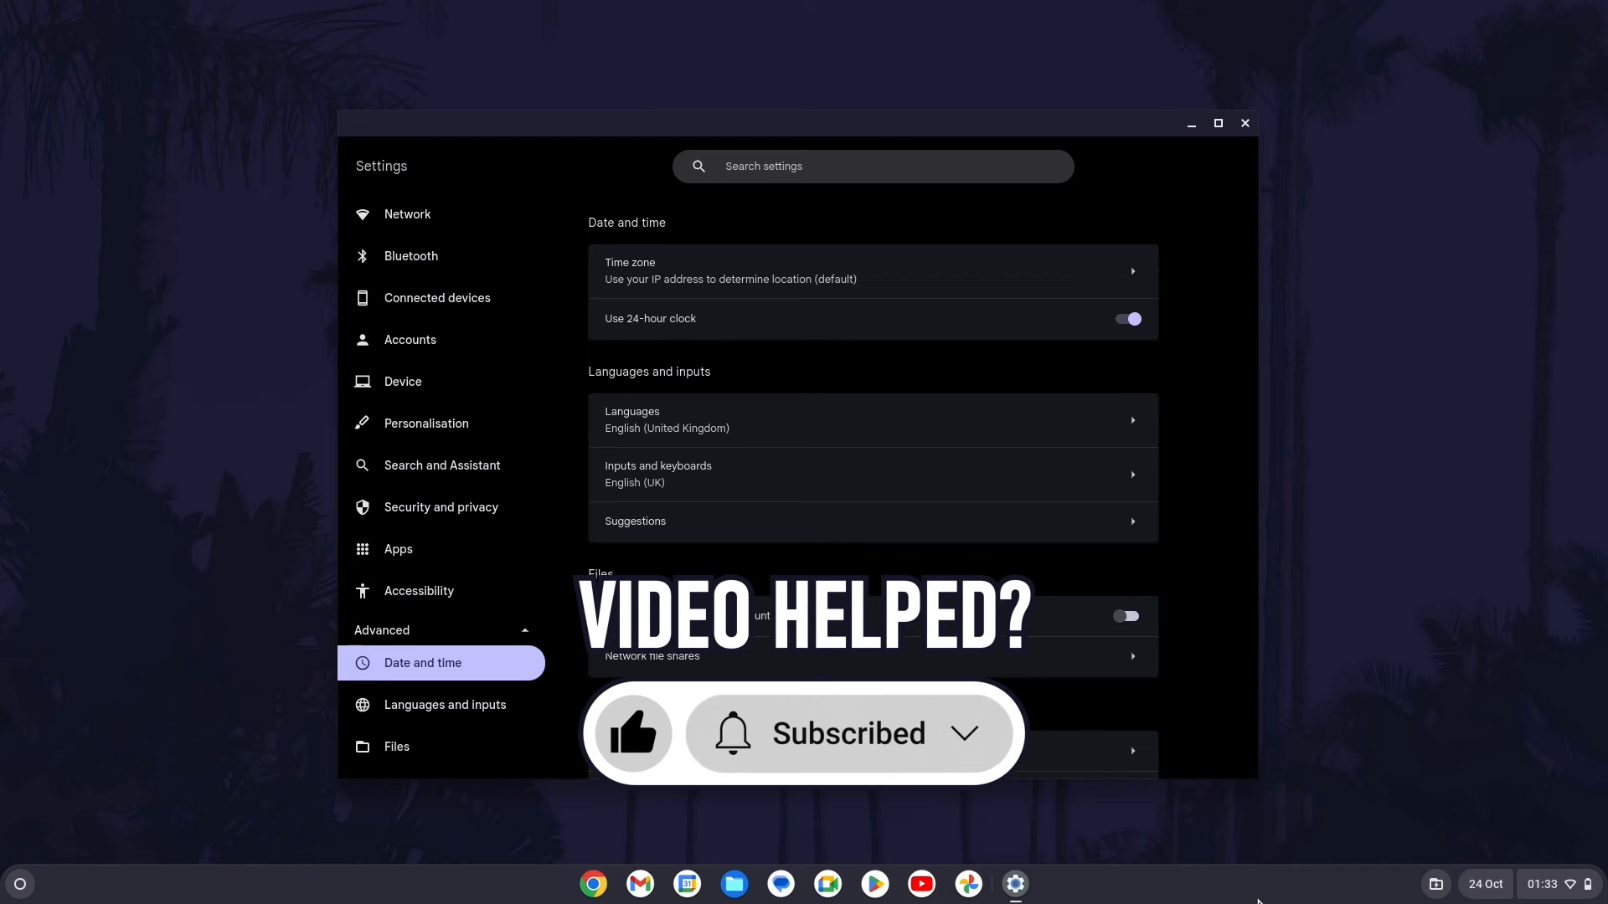